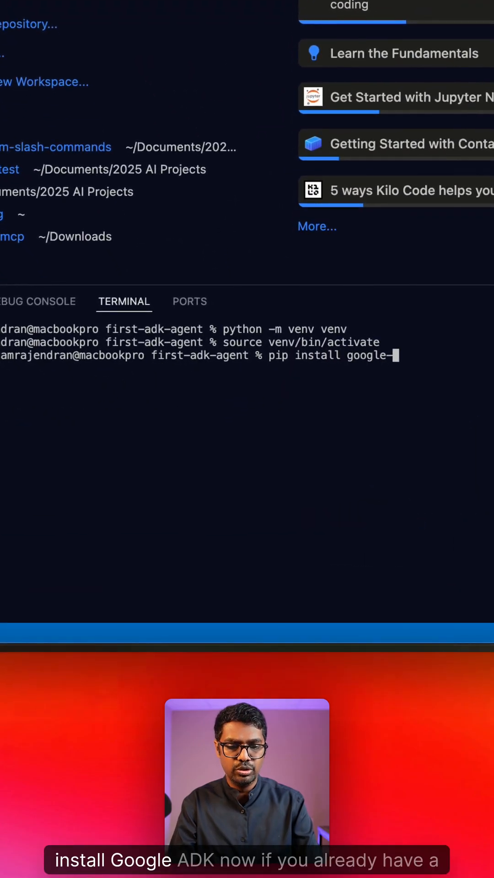
Install google-adk in the project venv, then enter 'adk web' at the prompt
text(adk)
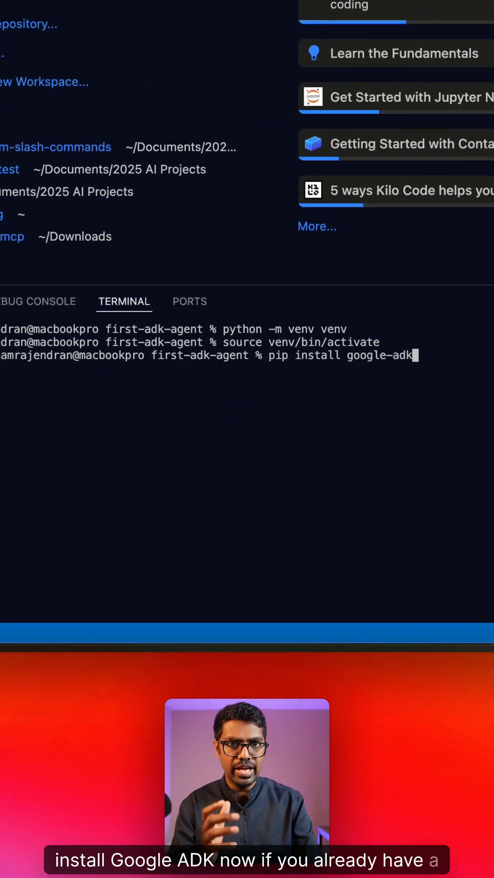
key(Return)
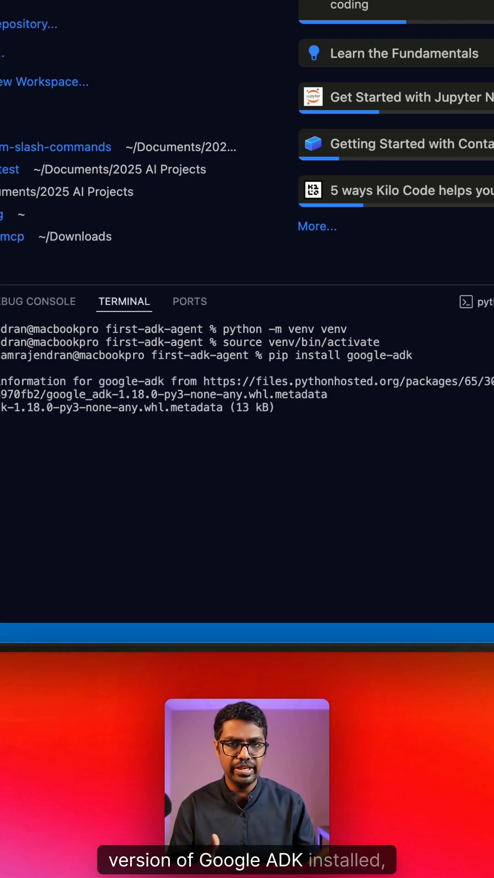
scroll(down, 3)
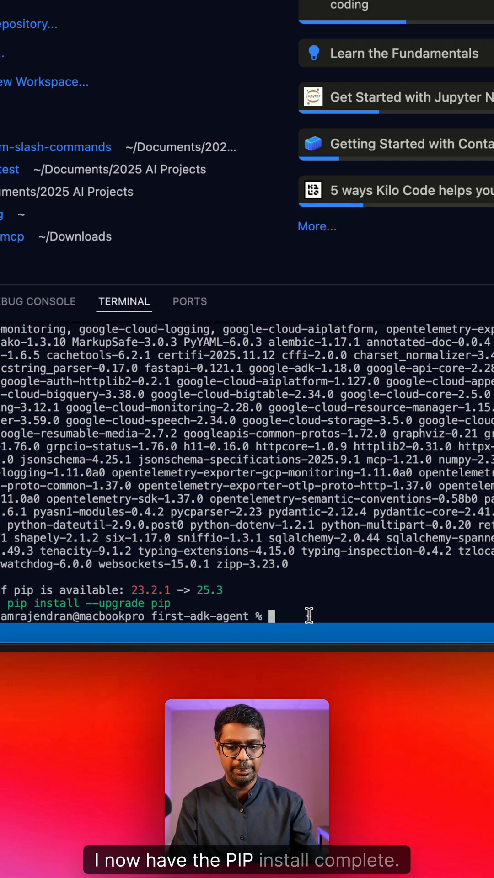
text(adk web)
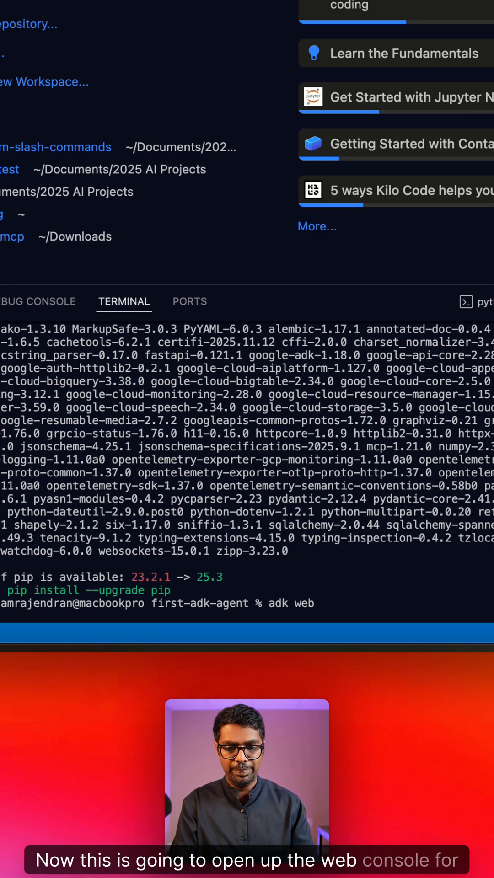
Launch adk web and create a new agent app named visualagent1
key(Return)
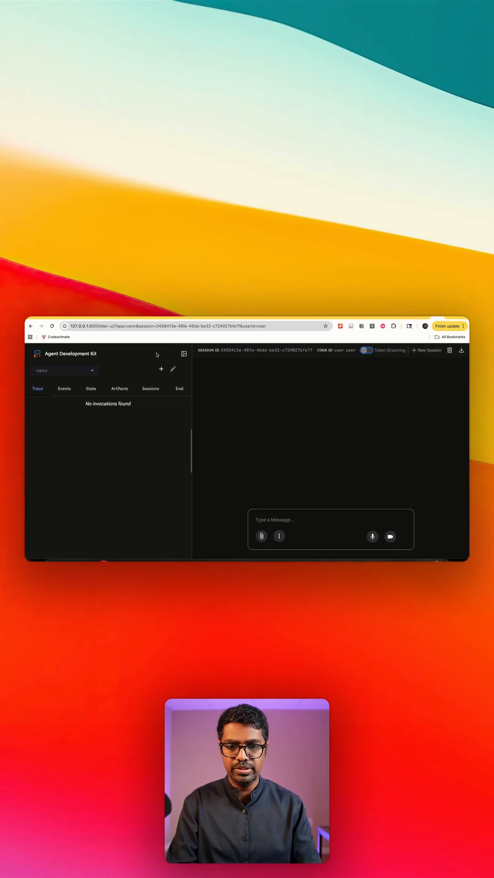
click(161, 369)
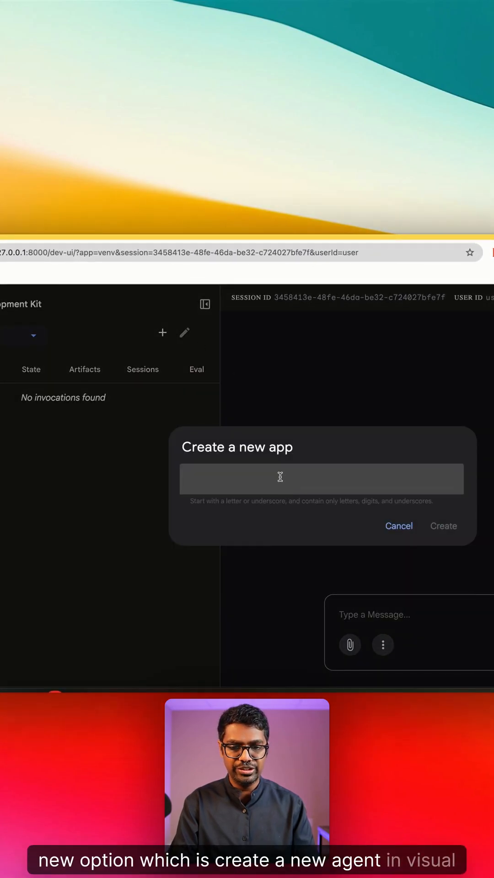
text(visualag)
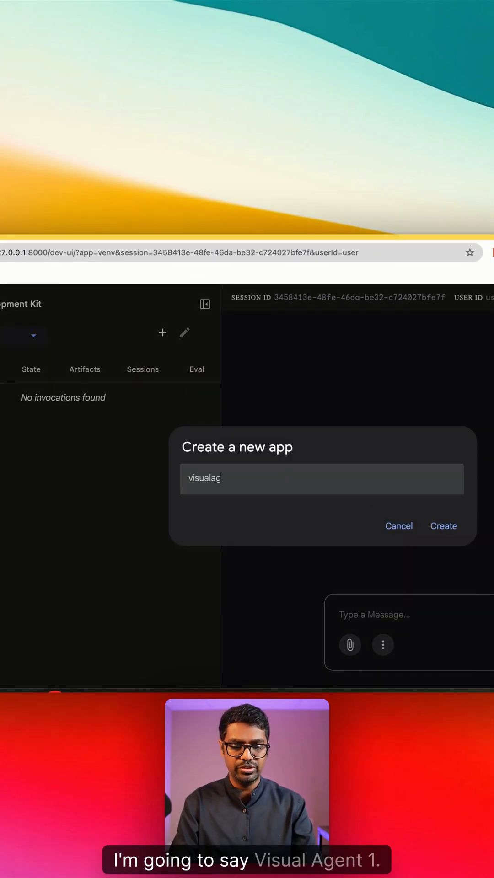
click(443, 526)
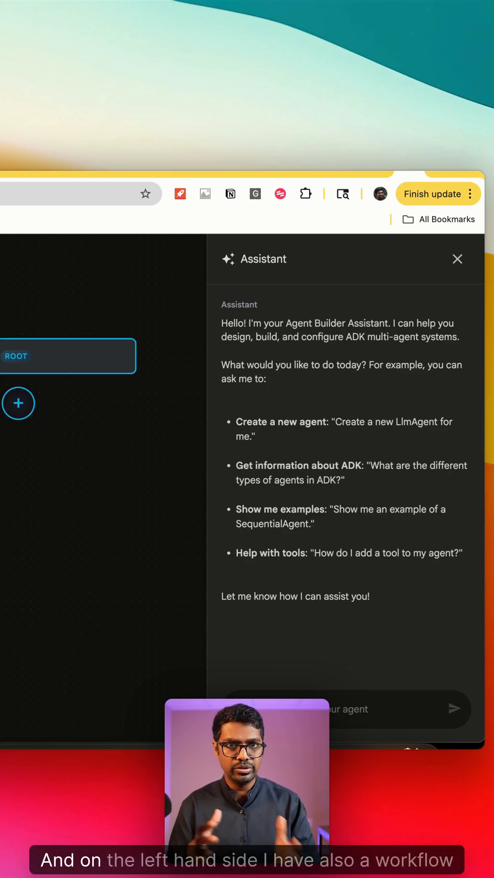
Ask the assistant for a bull/bear stock research agent with google_search, approve, and open root agent
click(457, 259)
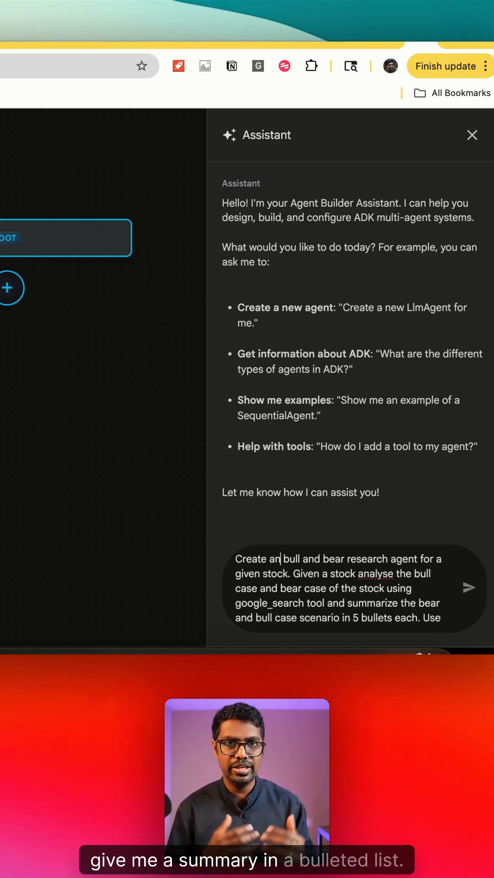
click(469, 587)
text(yes)
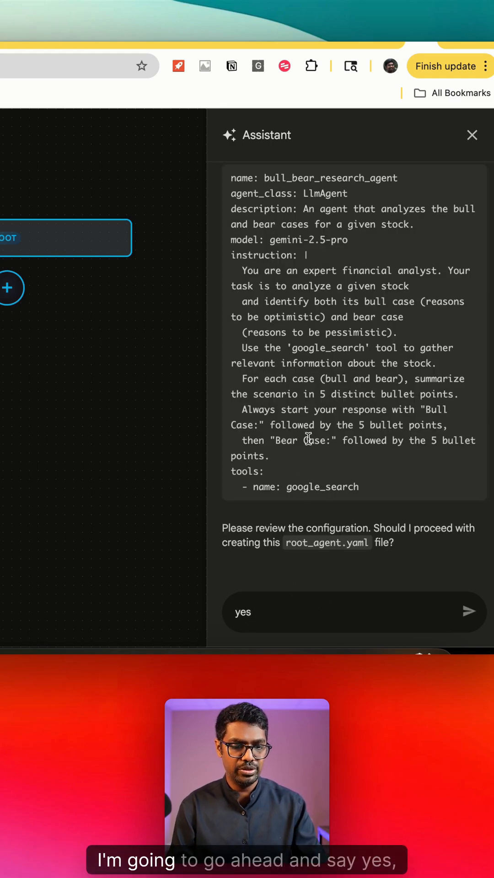
click(469, 611)
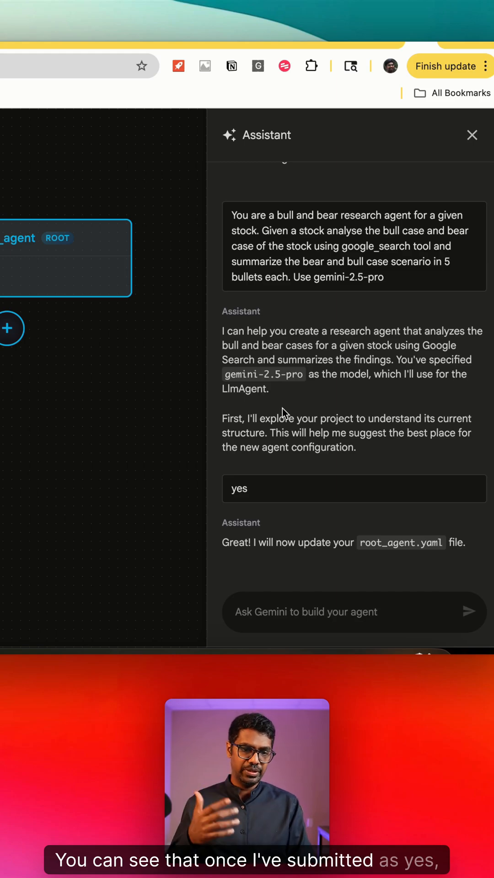
mouse_move(257, 410)
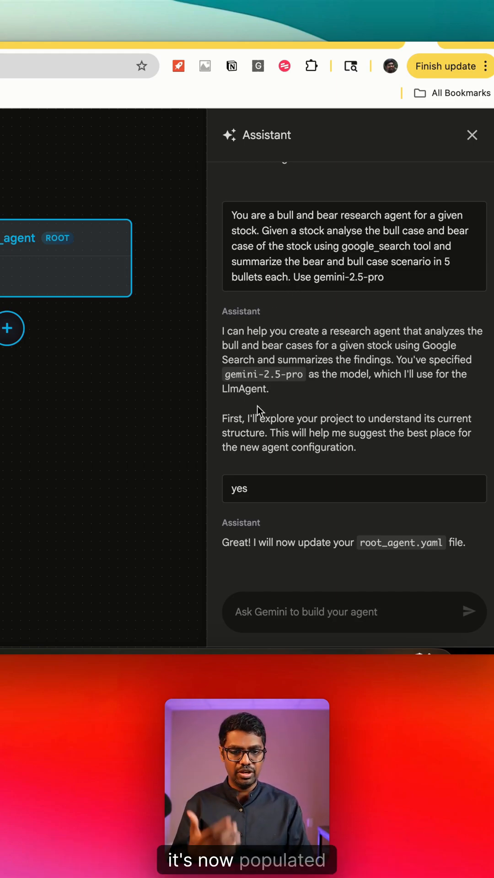
click(471, 135)
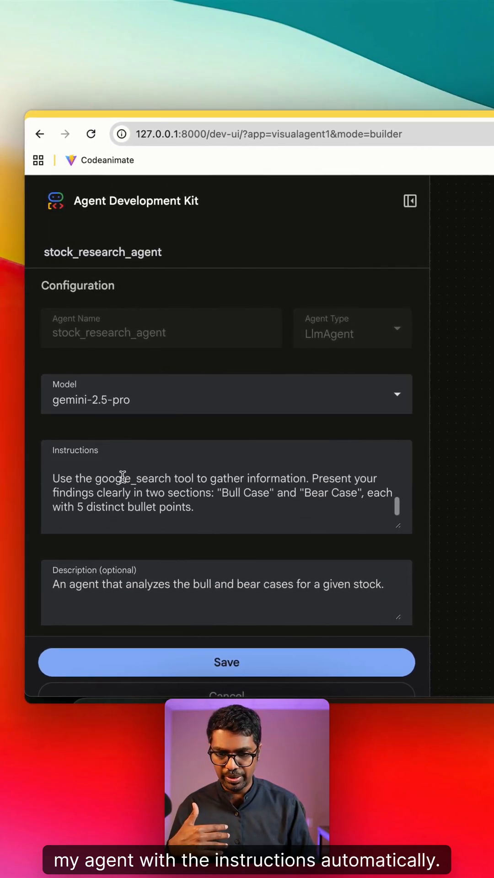
Review the stock_research_agent configuration with google_search and save it
scroll(down, 3)
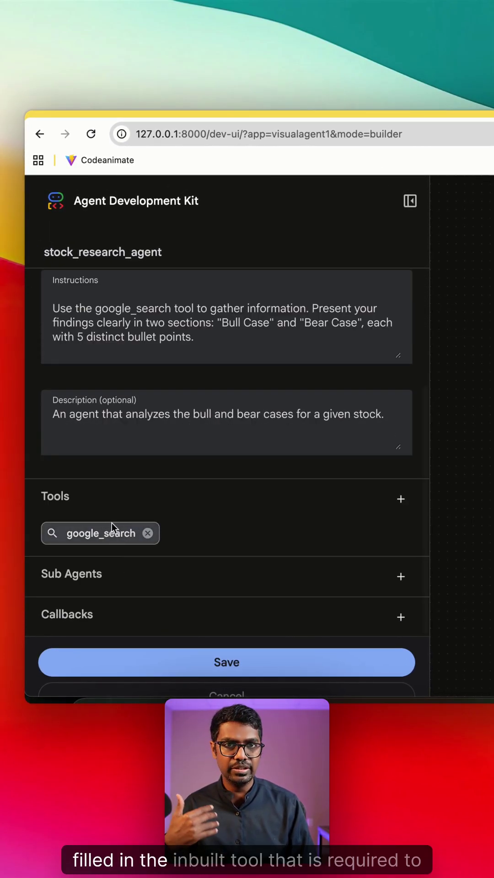
mouse_move(157, 698)
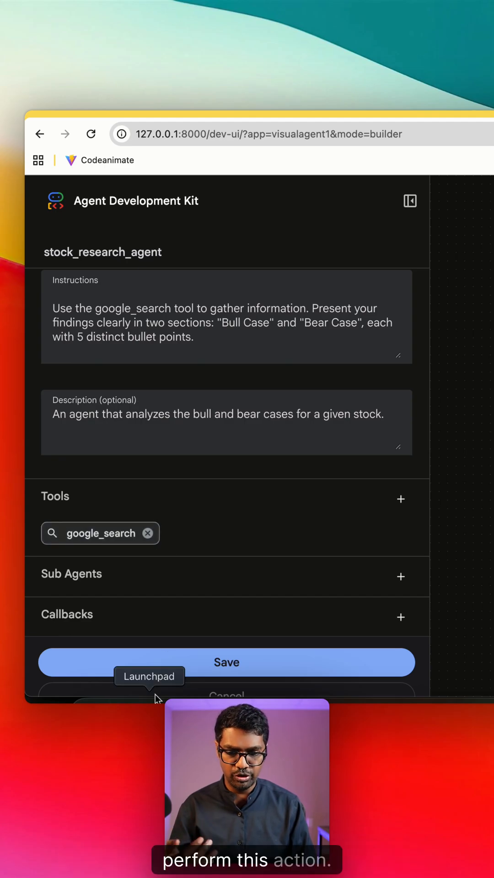
click(226, 662)
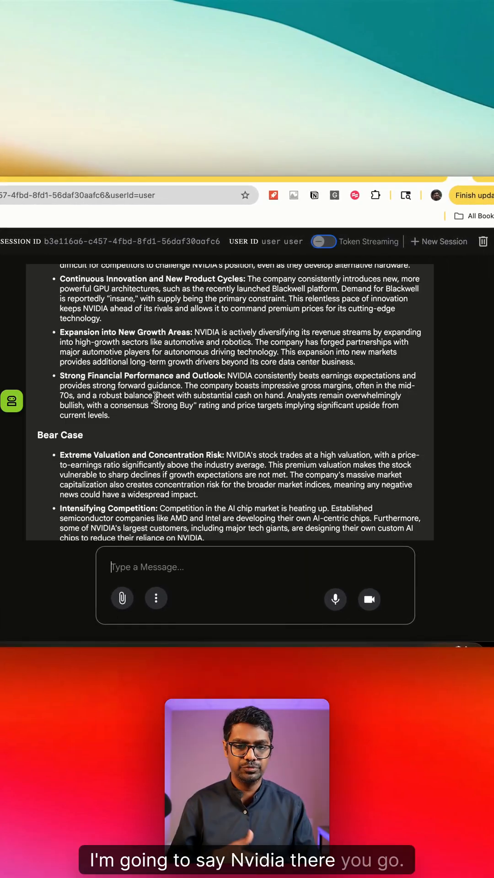
scroll(up, 3)
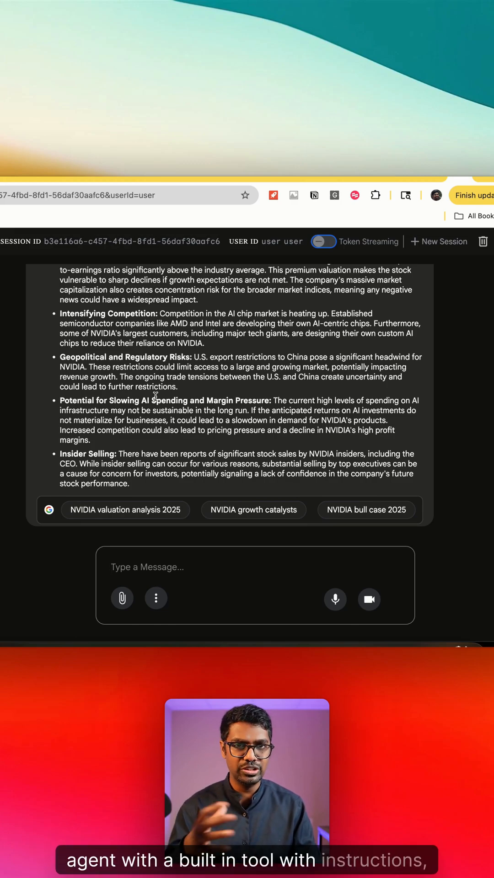
mouse_move(3, 294)
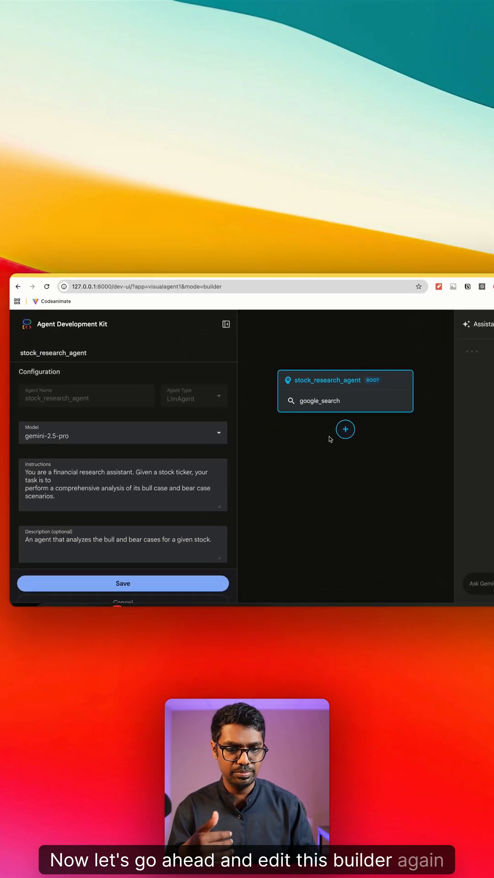
mouse_move(396, 428)
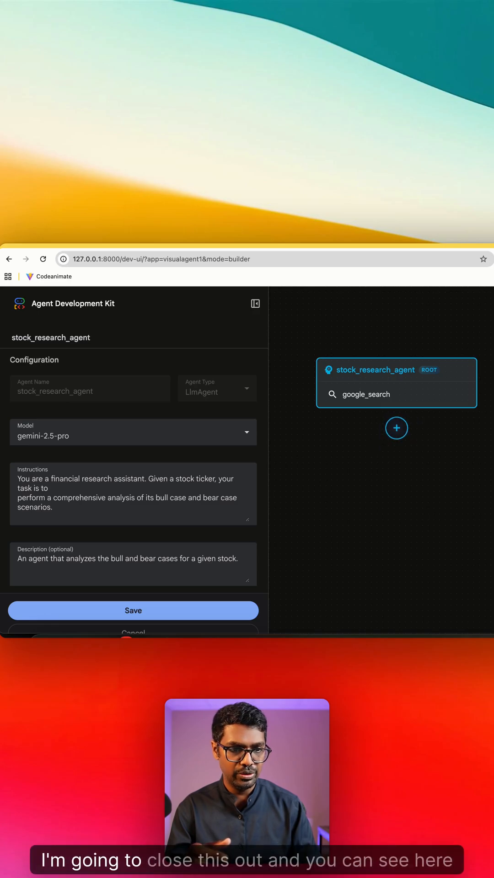
mouse_move(396, 428)
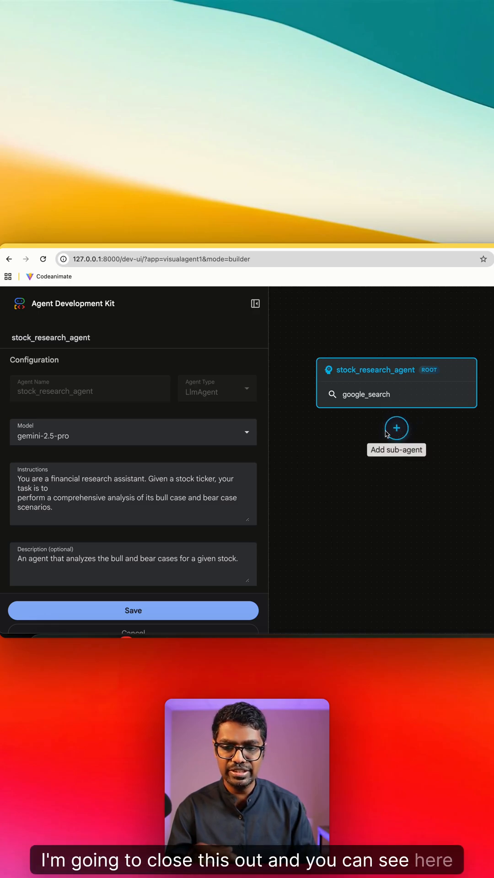
Show the agent types available under Add sub-agent for stock_research_agent
click(395, 428)
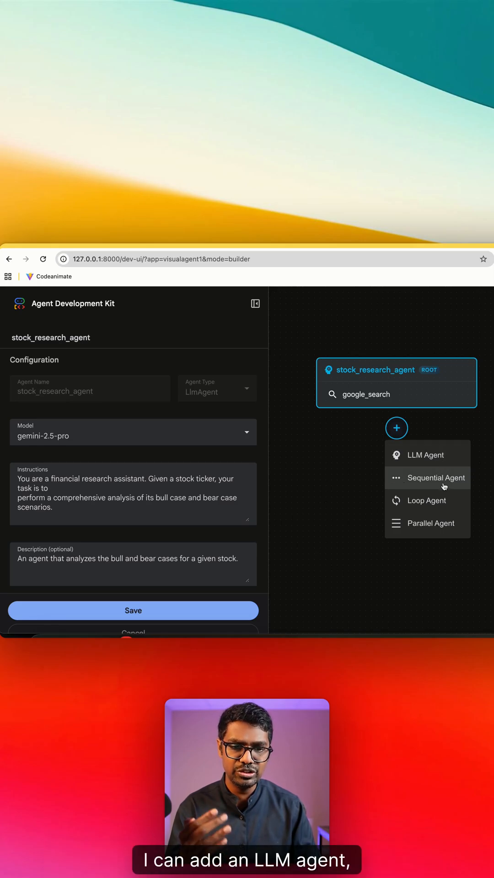
mouse_move(444, 523)
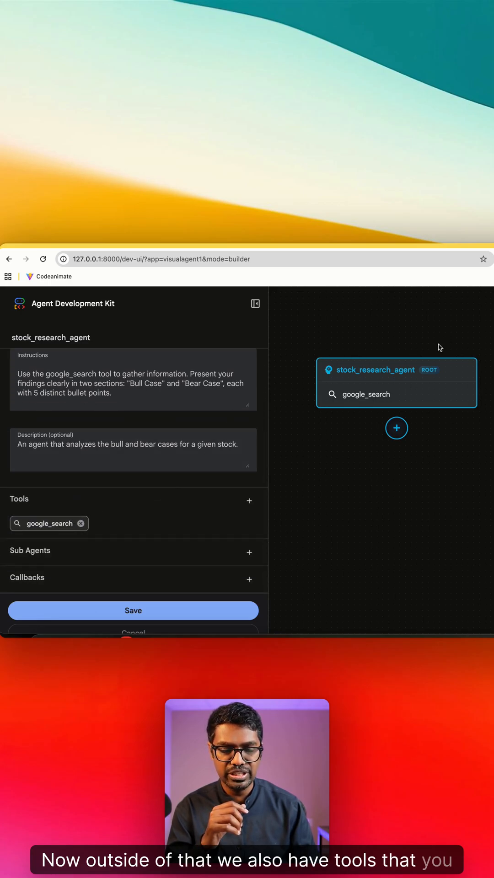
click(250, 499)
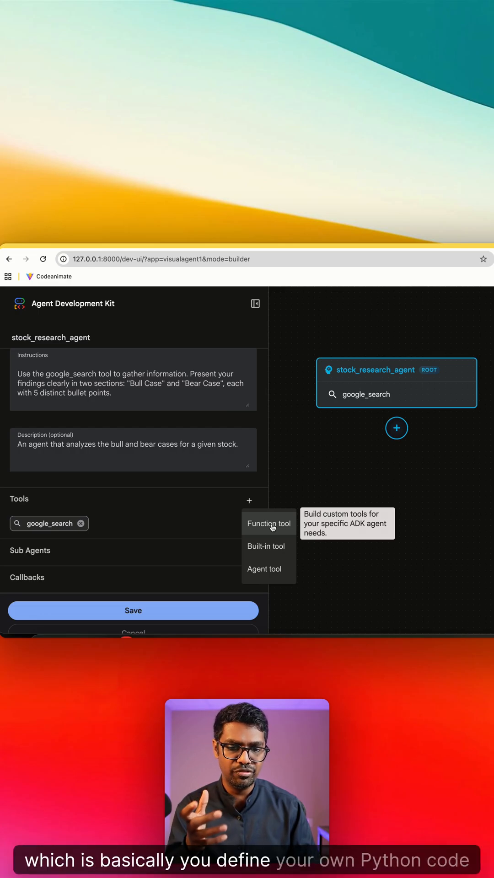
mouse_move(267, 546)
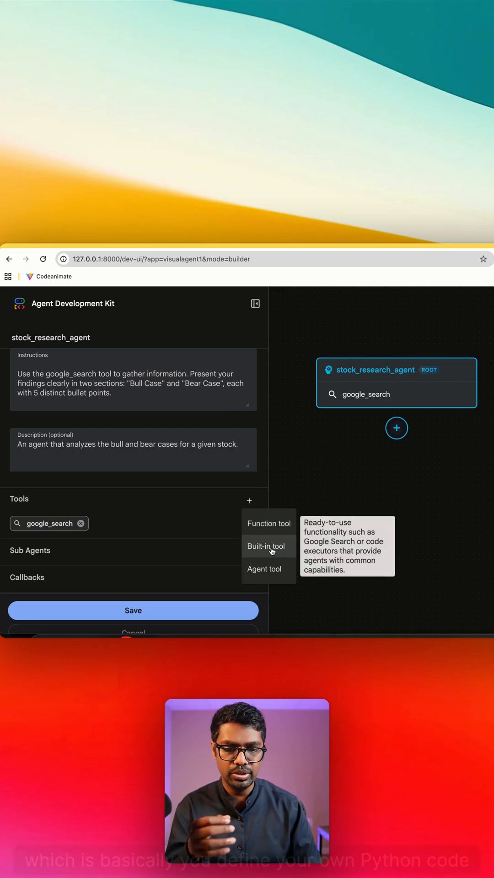
click(267, 546)
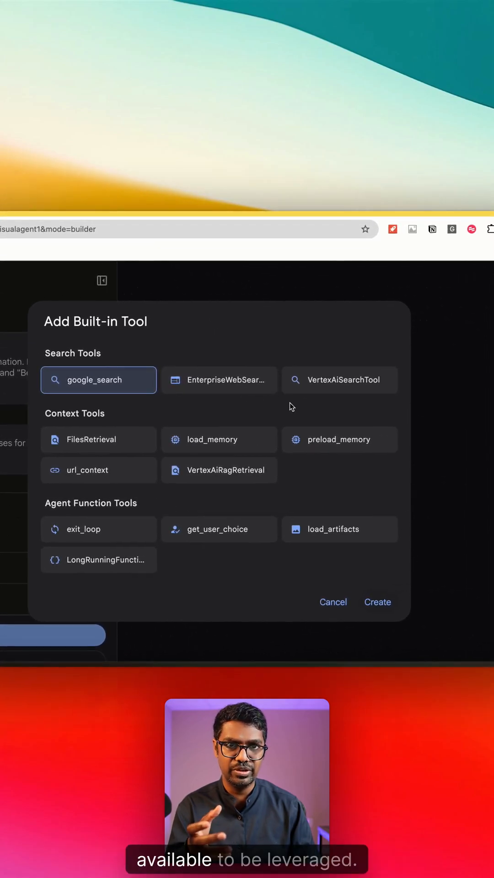
mouse_move(304, 425)
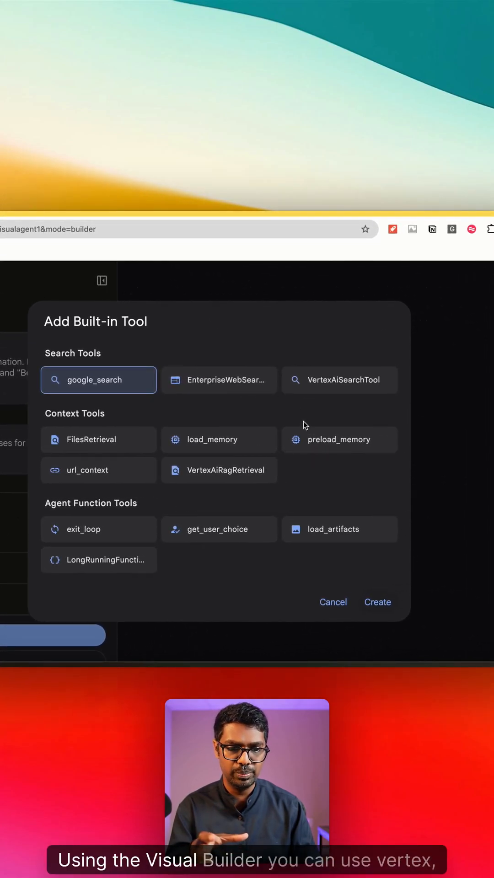
mouse_move(254, 516)
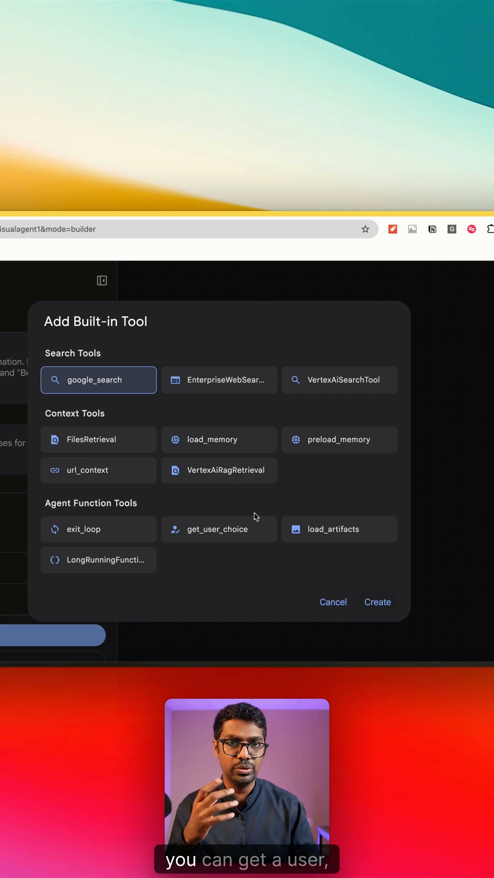
mouse_move(275, 487)
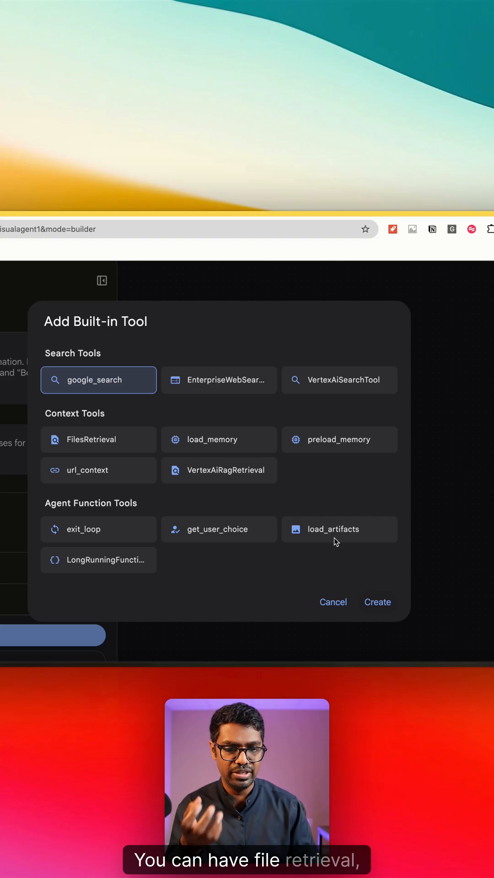
mouse_move(334, 604)
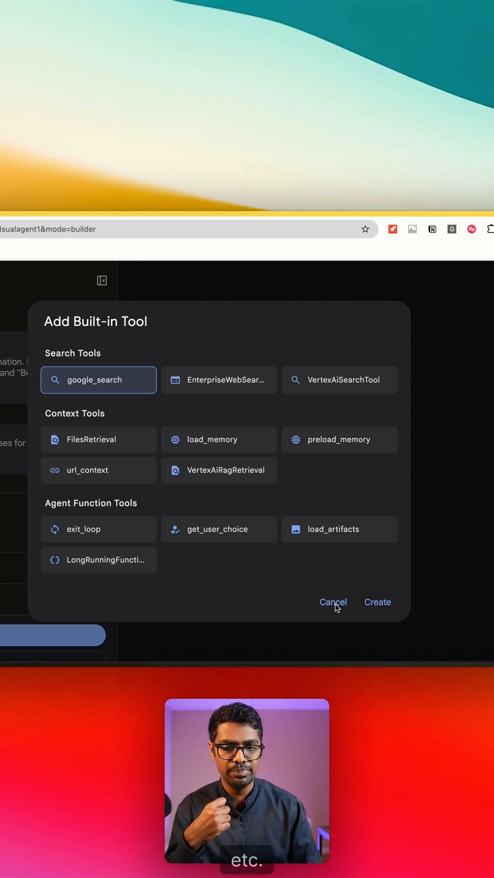
click(377, 602)
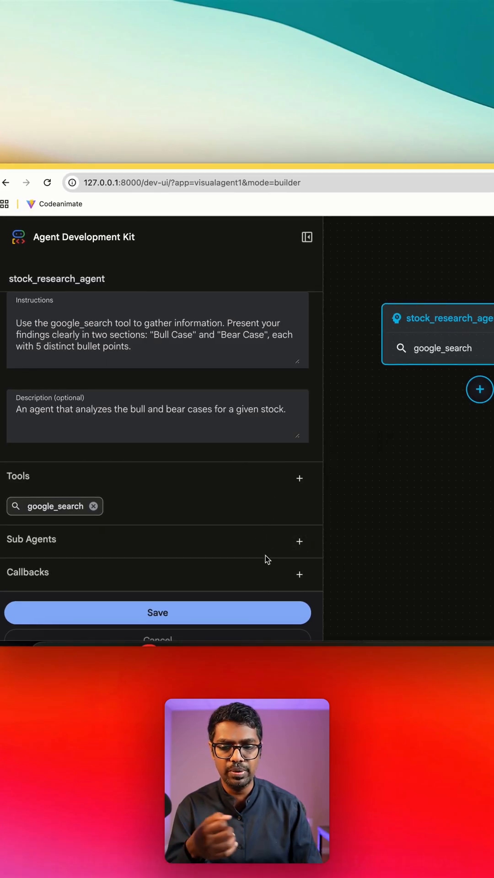
Open the Callbacks menu listing Before/After Agent, Model and Tool hooks
click(299, 575)
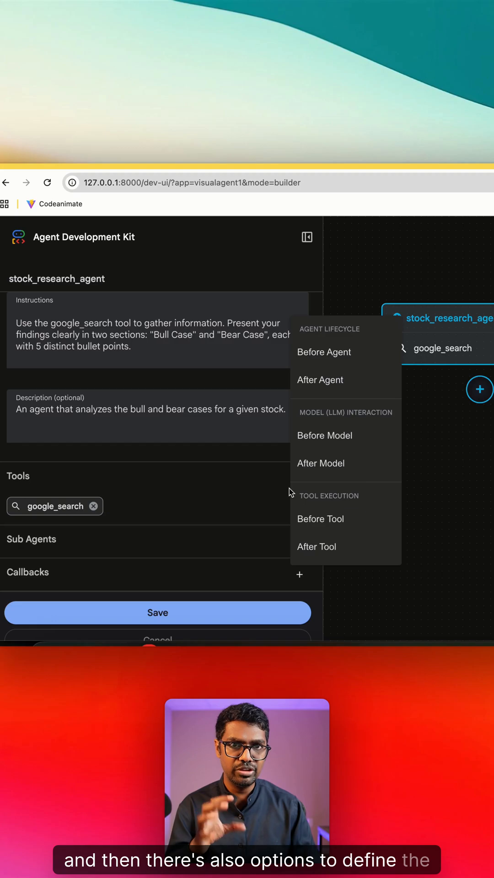
mouse_move(315, 351)
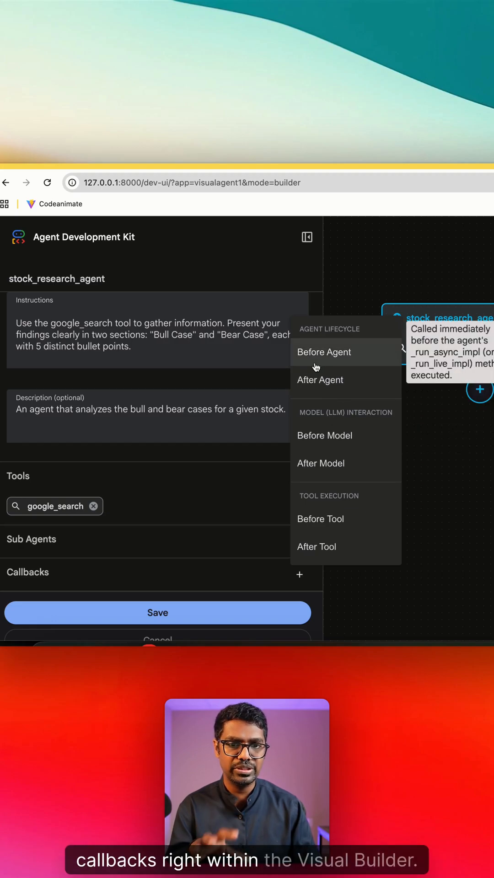